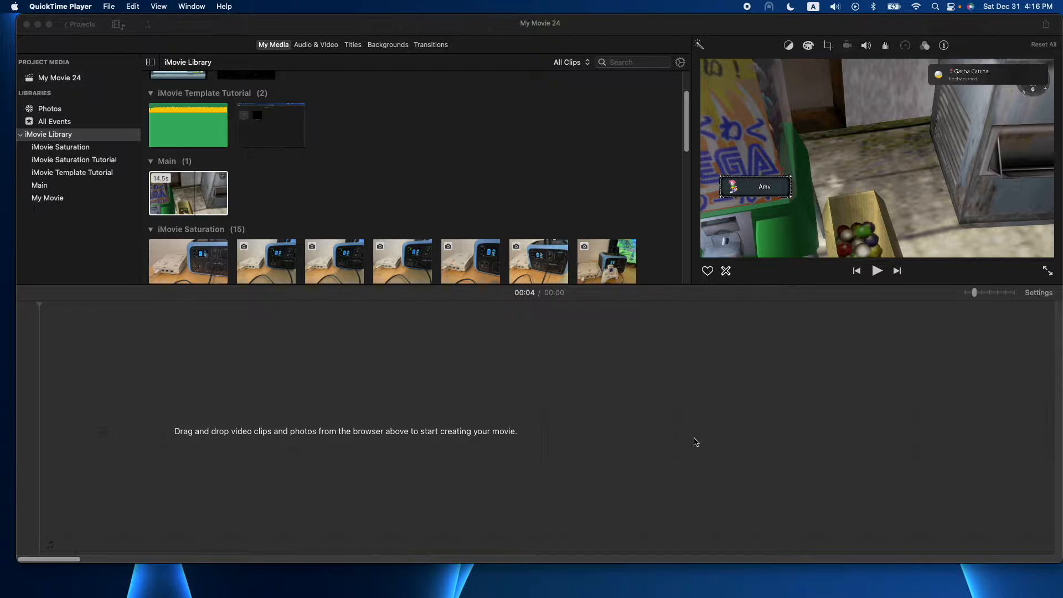
pyautogui.moveTo(698, 437)
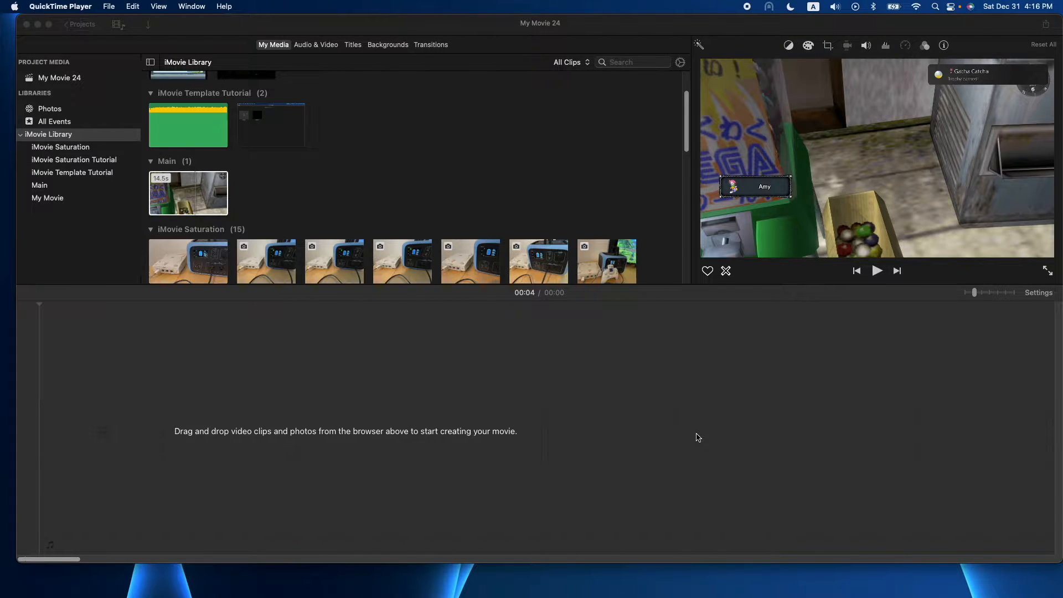
pyautogui.moveTo(674, 381)
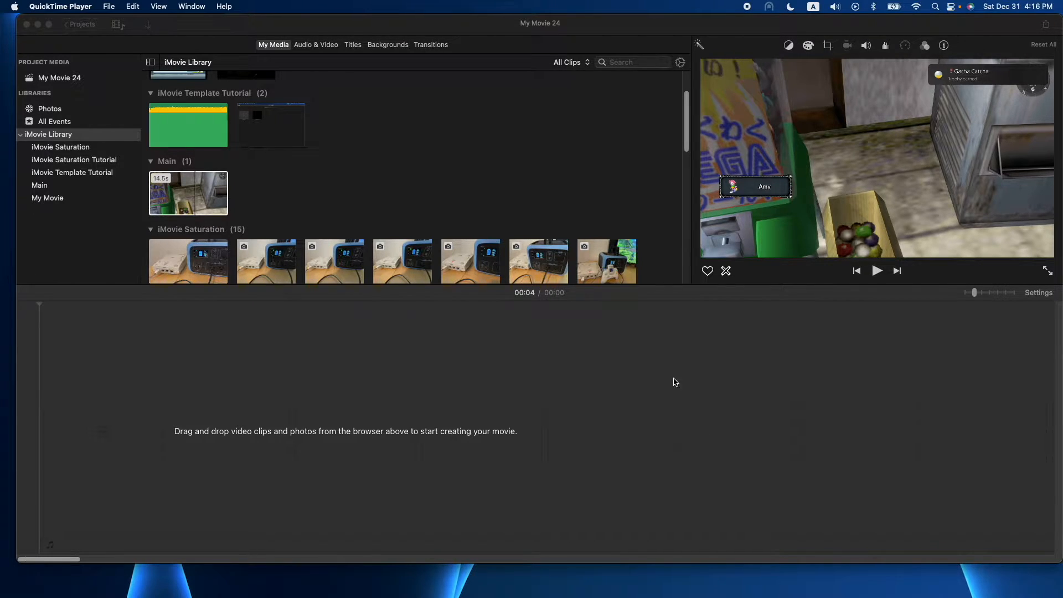
# - Add the 14.5-second gameplay clip to the empty My Movie 24 timeline
pyautogui.click(187, 192)
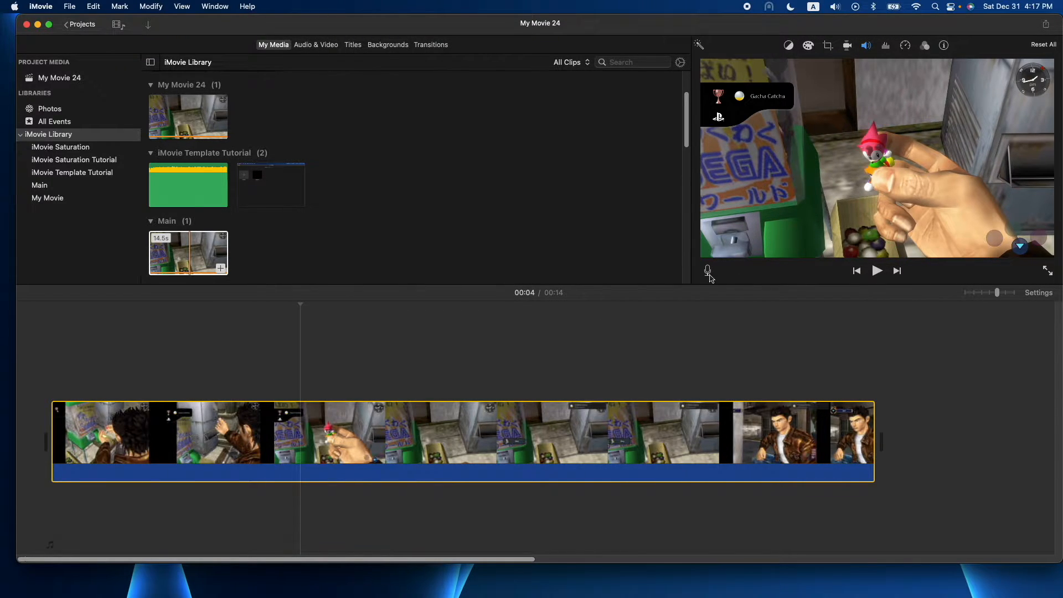
# - Show the voiceover recording controls and their options popover listing audio input sources
pyautogui.click(707, 271)
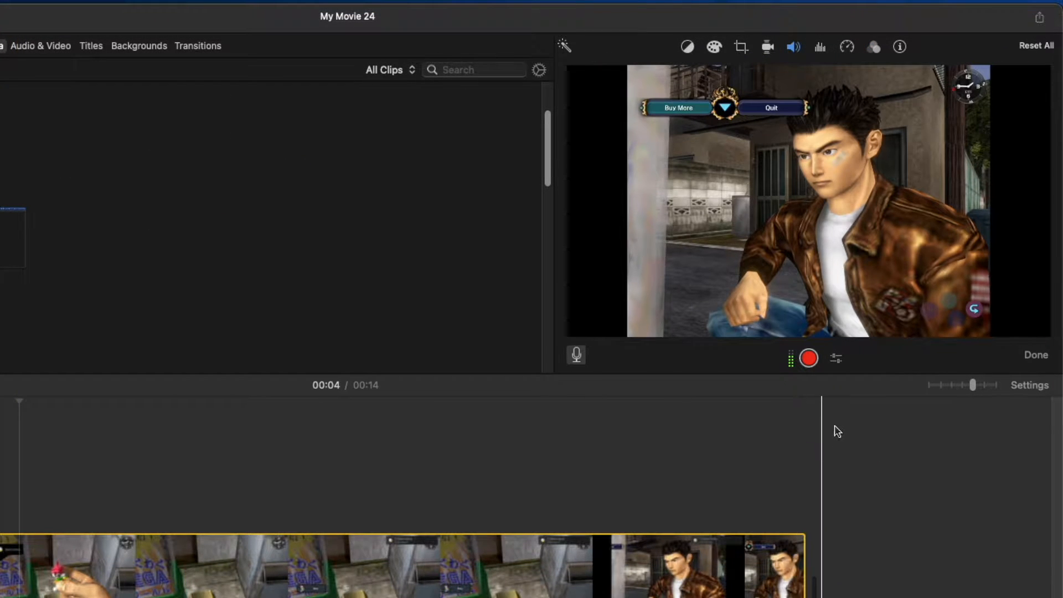
pyautogui.click(836, 358)
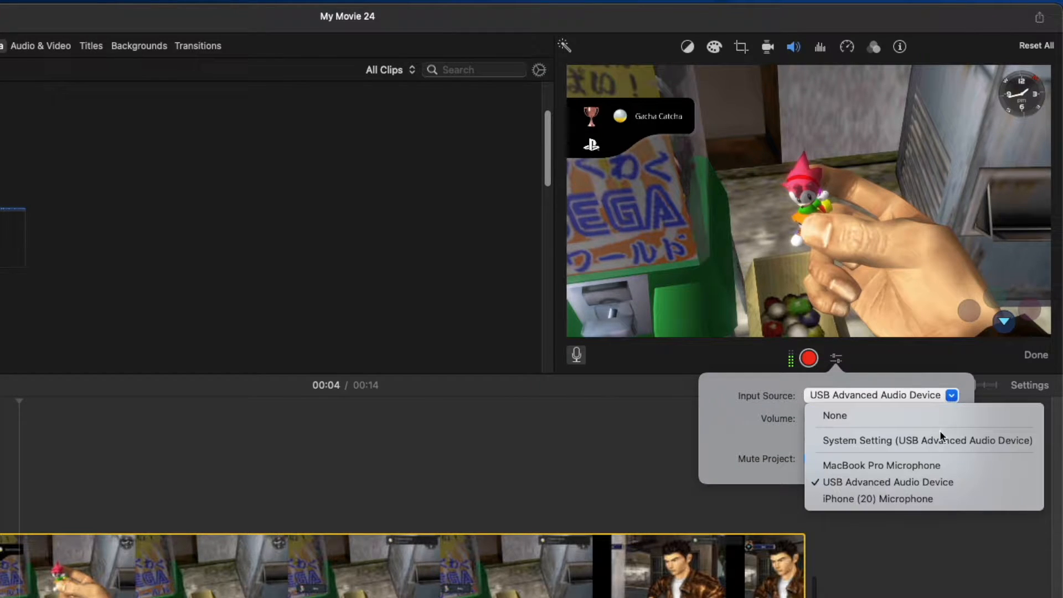
pyautogui.moveTo(874, 482)
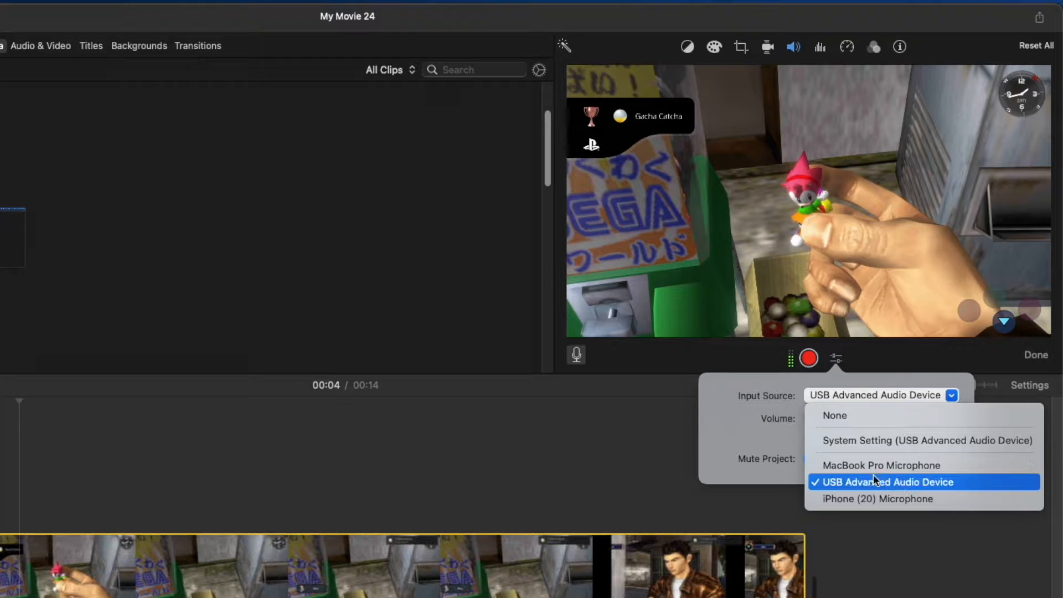
pyautogui.moveTo(918, 489)
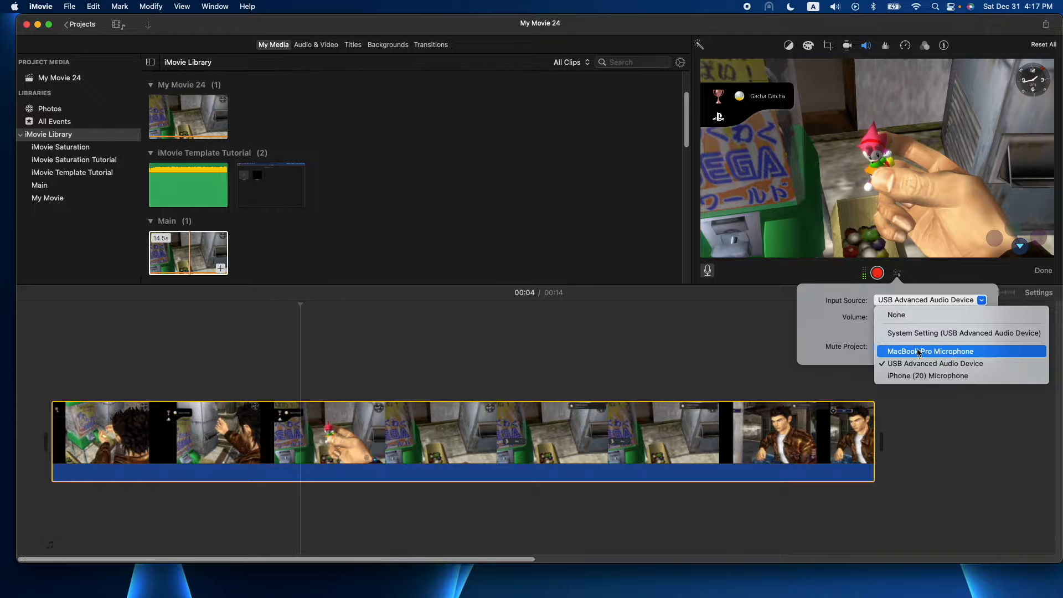
# - Set the voiceover input to MacBook Pro Microphone, toggle Mute Project, and close the options
pyautogui.click(929, 350)
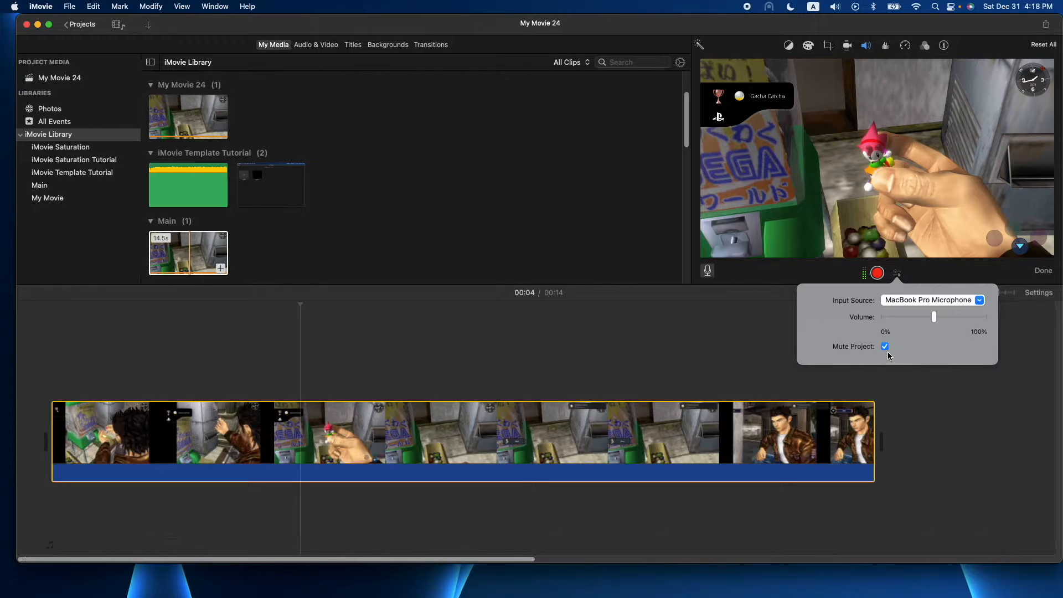
pyautogui.click(885, 346)
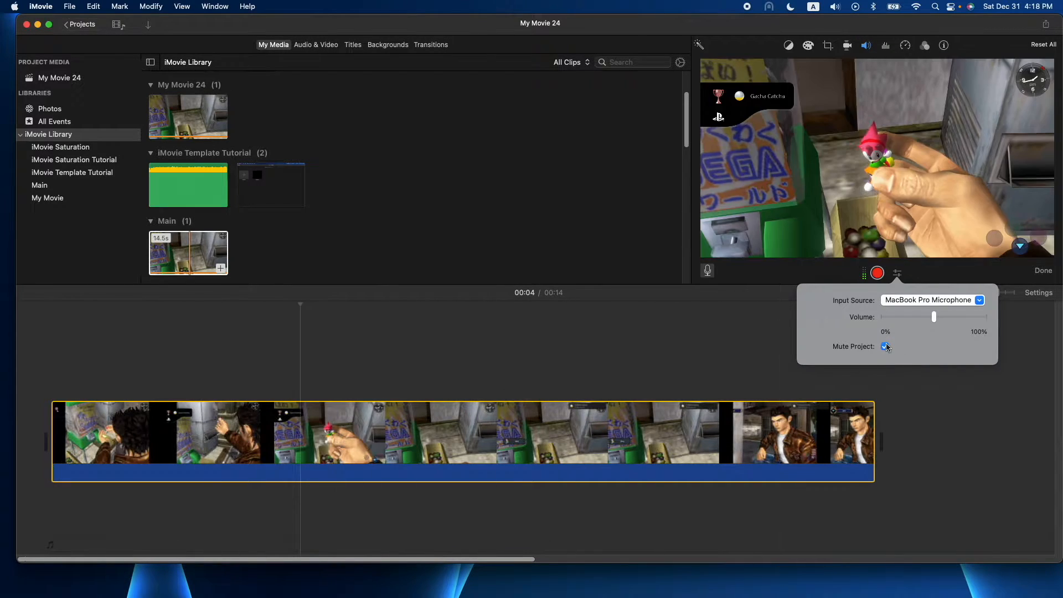
pyautogui.click(884, 346)
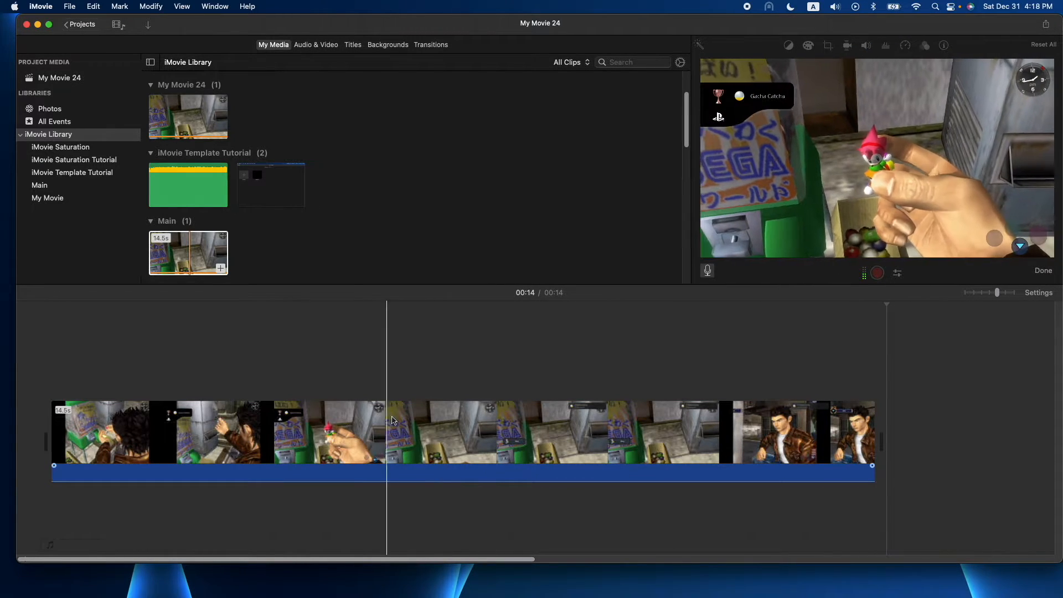
# - Place the playhead near 00:02 and start recording the VO-1 voiceover
pyautogui.click(353, 434)
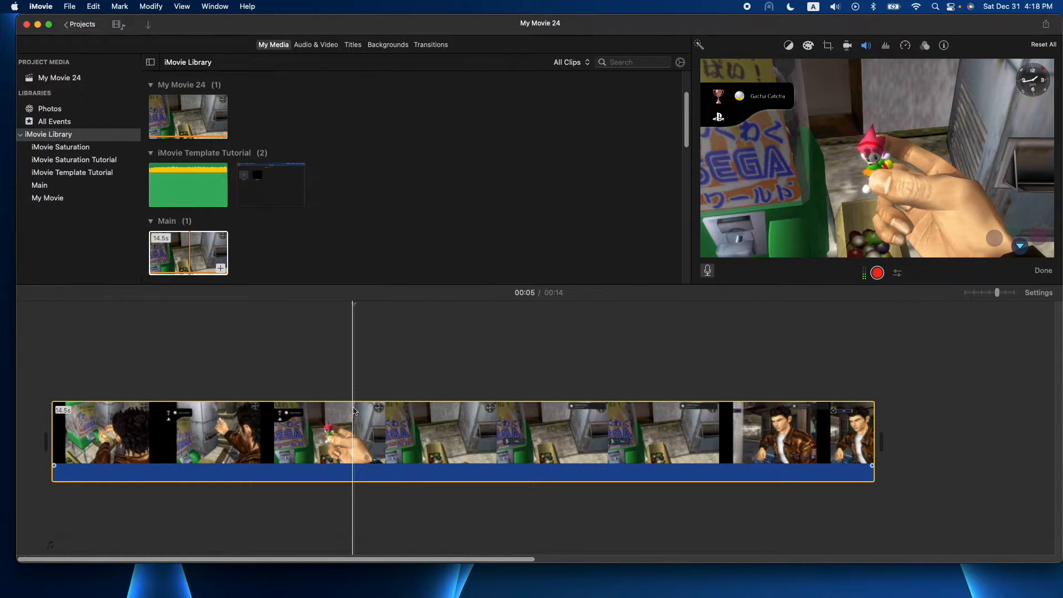
pyautogui.click(115, 420)
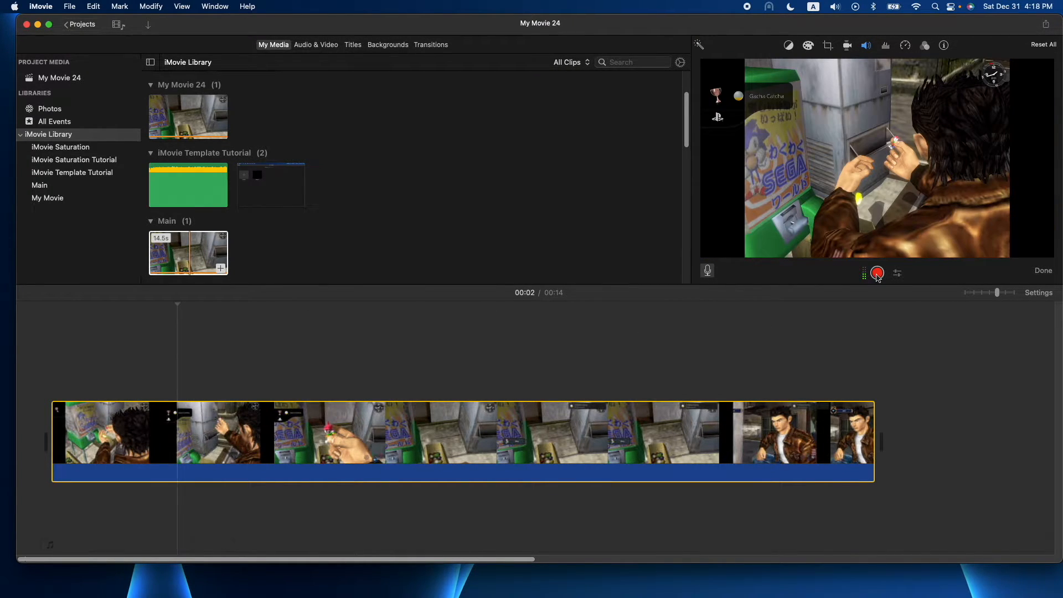
pyautogui.moveTo(876, 272)
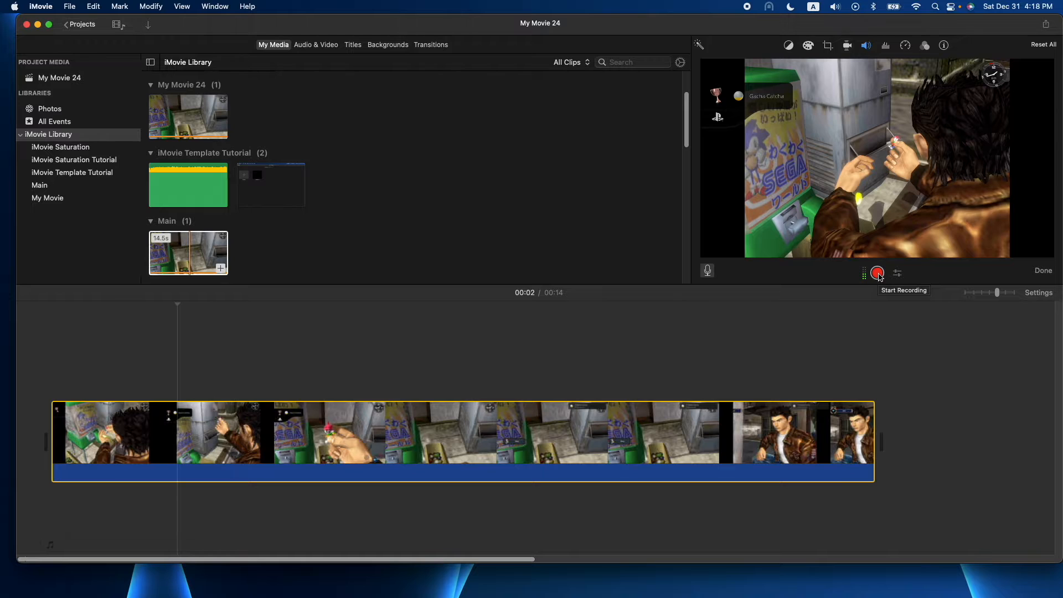
pyautogui.click(876, 272)
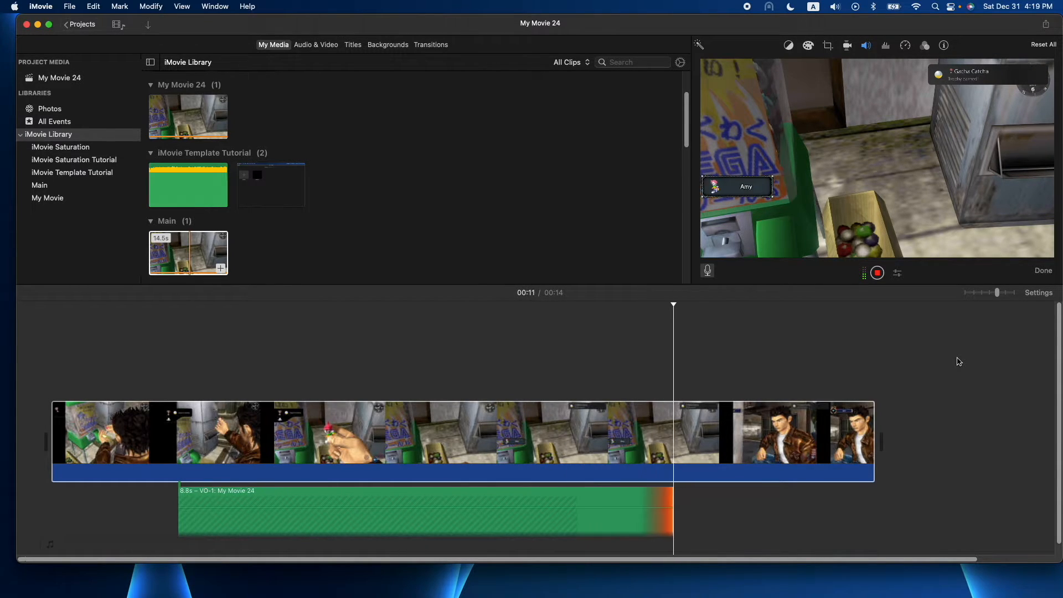
# - Stop the 11-second VO-1 recording, check project settings, and select the voiceover clip
pyautogui.click(876, 272)
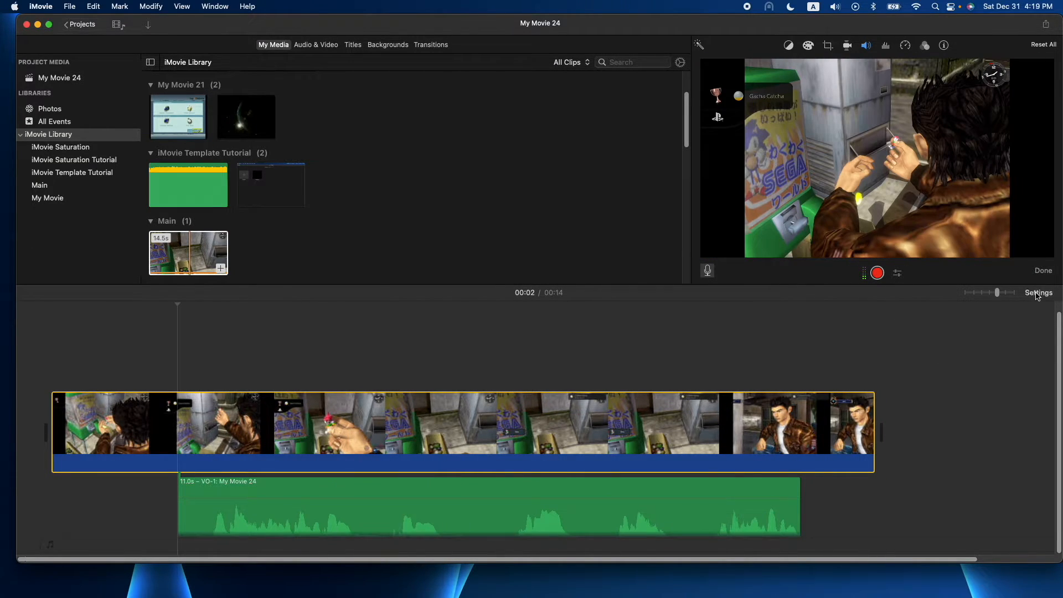
pyautogui.click(1038, 292)
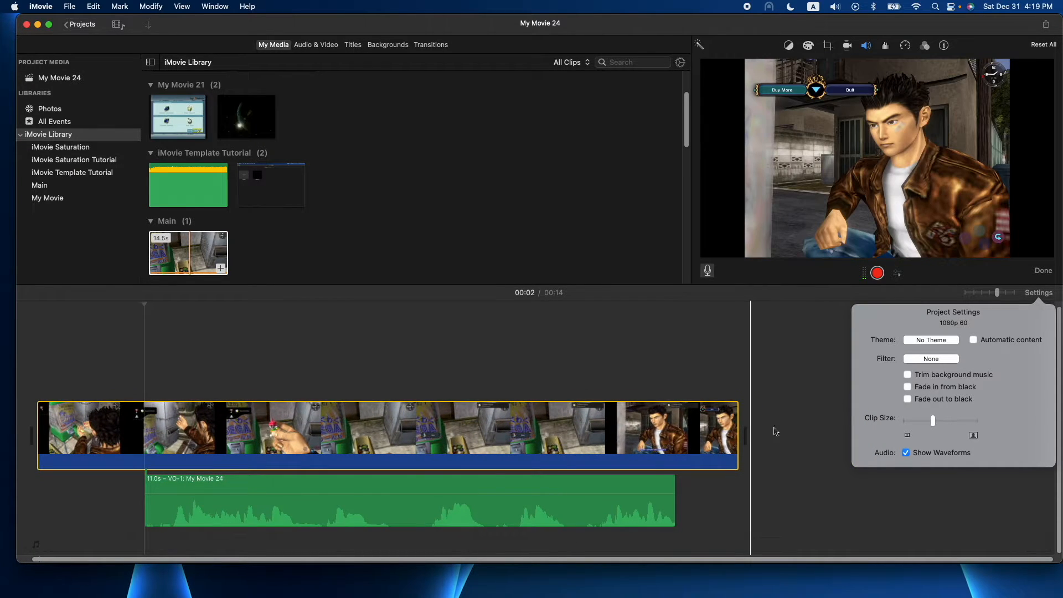
pyautogui.click(349, 511)
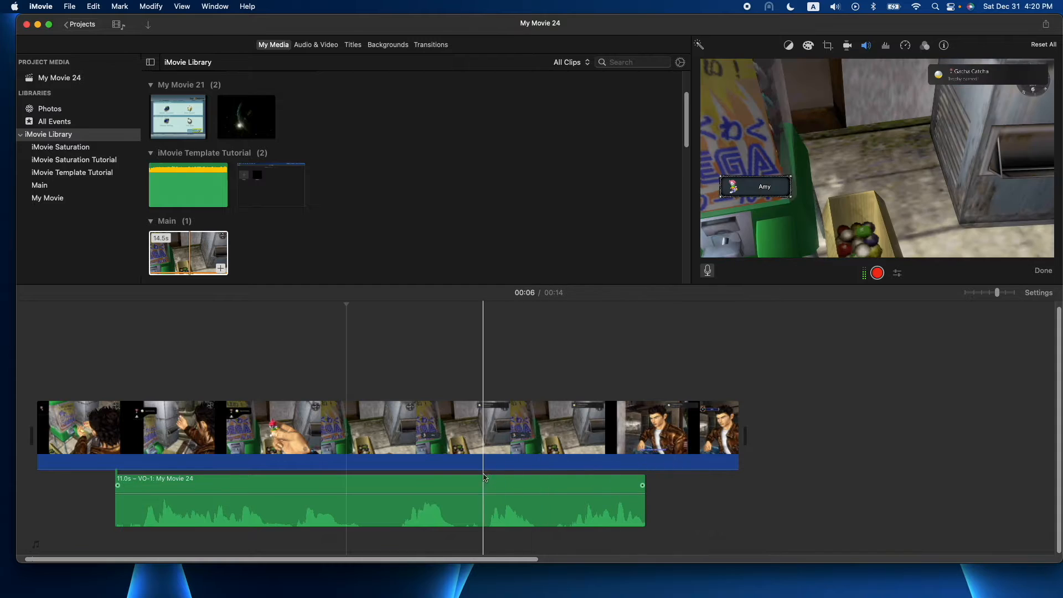
pyautogui.click(313, 484)
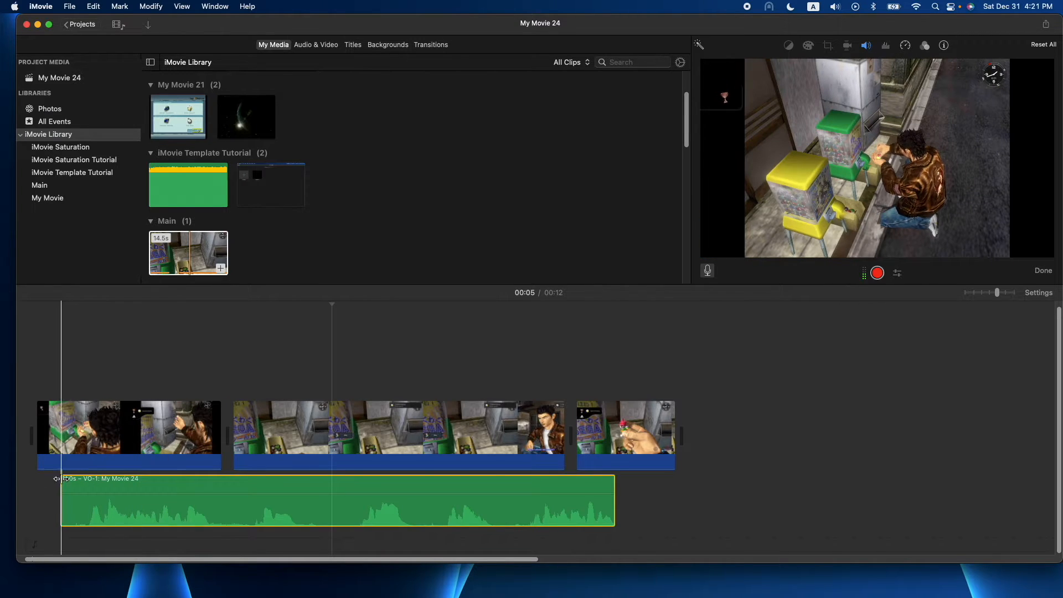
# - Drag the VO-1 voiceover to the very start of the movie
pyautogui.moveTo(61, 500); pyautogui.dragTo(407, 507)
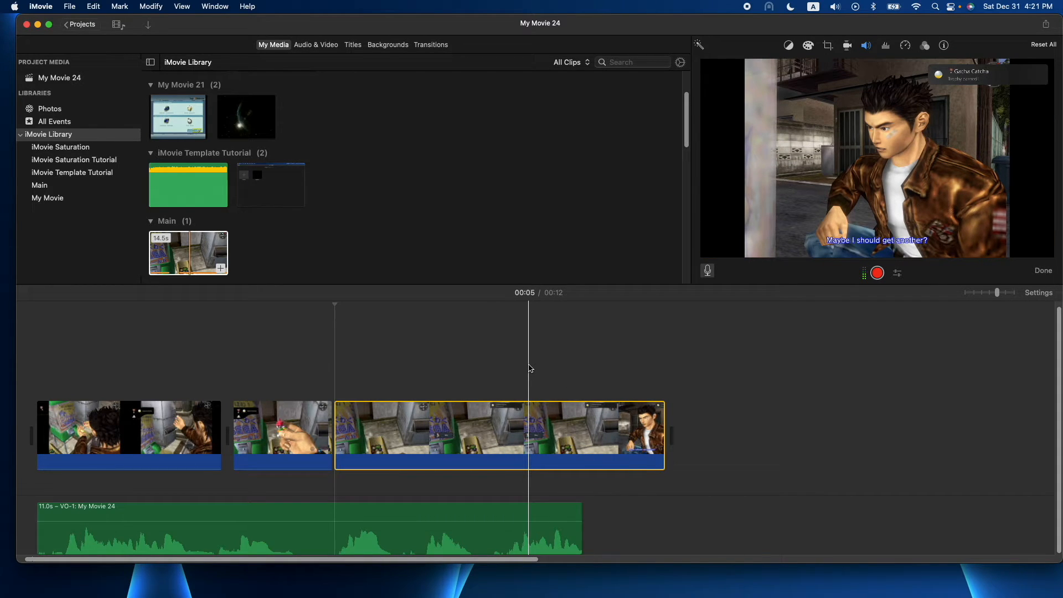
pyautogui.click(282, 434)
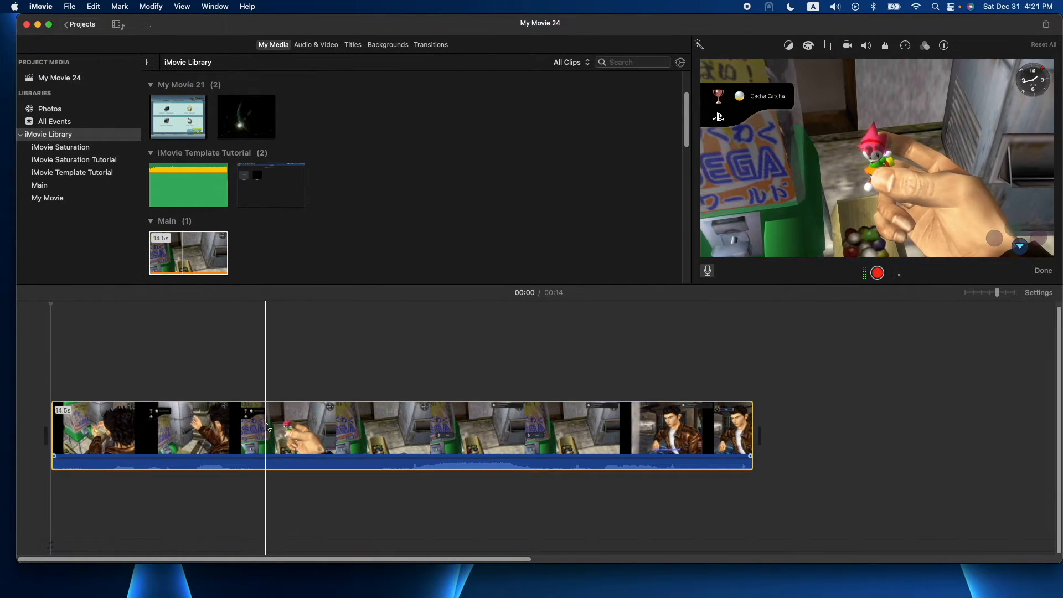
# - Set the playhead near 00:03 and record an 8.6-second VO-2 voiceover
pyautogui.click(458, 471)
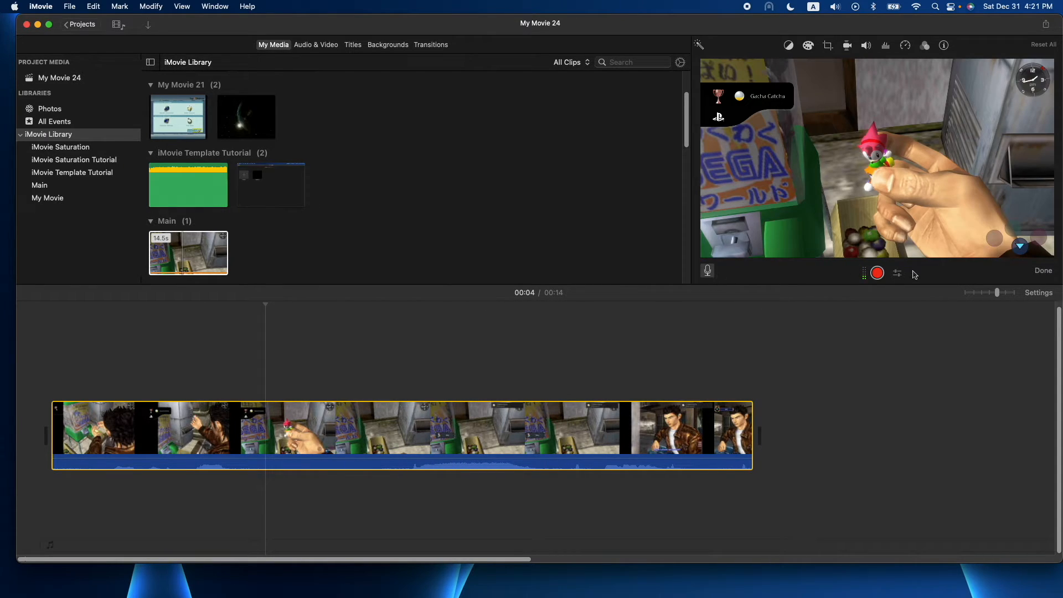
pyautogui.click(897, 273)
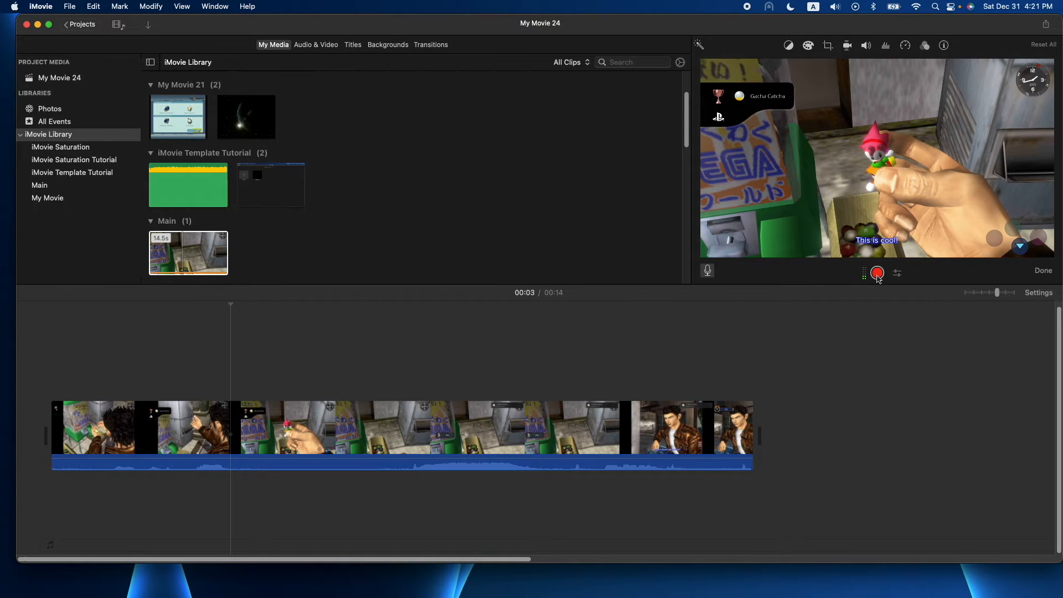
pyautogui.moveTo(876, 273)
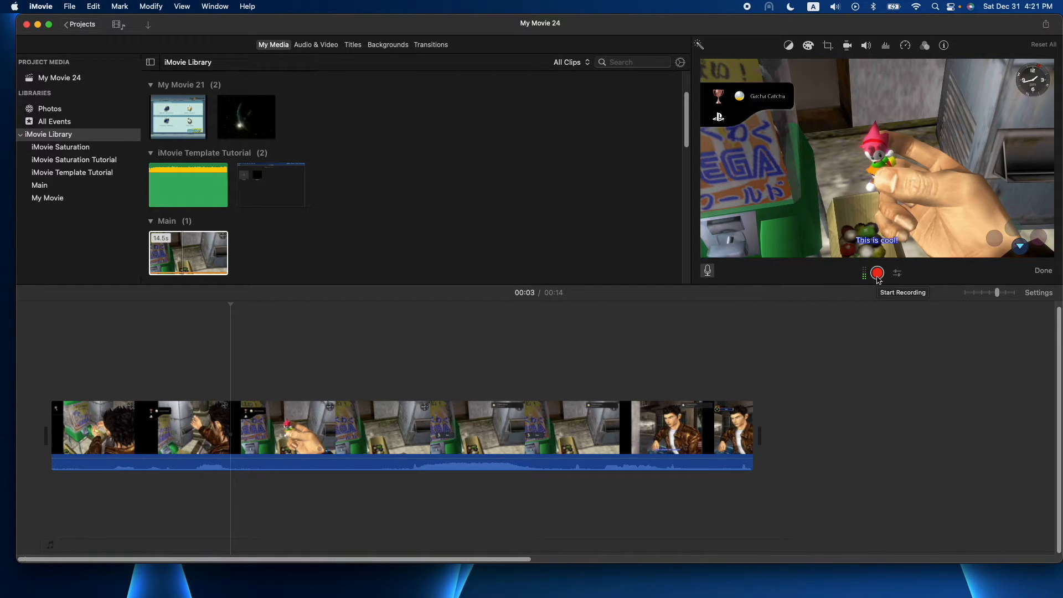
pyautogui.click(876, 273)
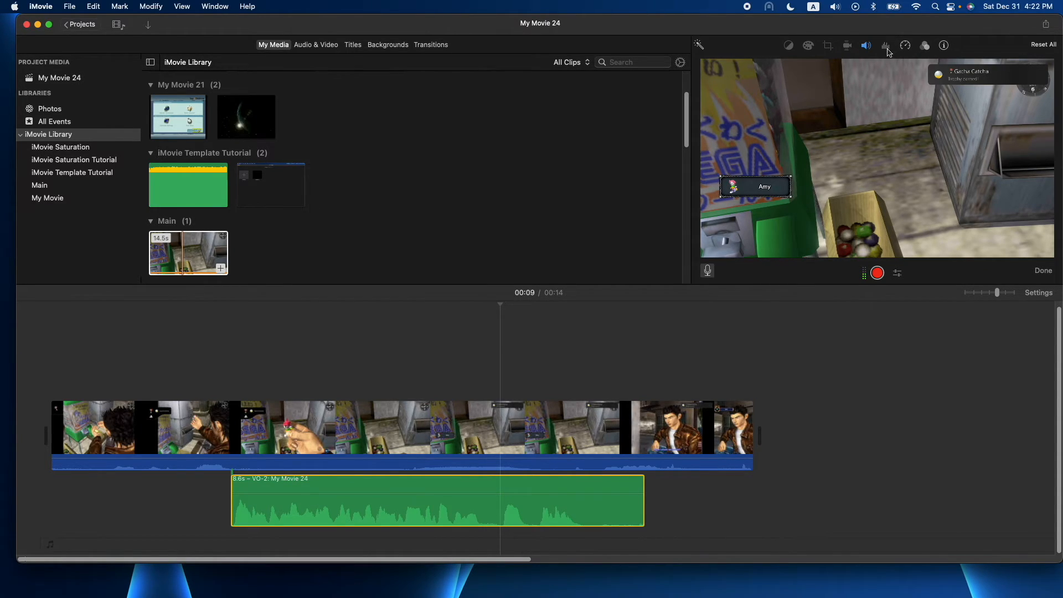
# - Give VO-2 background noise reduction at 50% and the Music Enhance equalizer
pyautogui.click(884, 46)
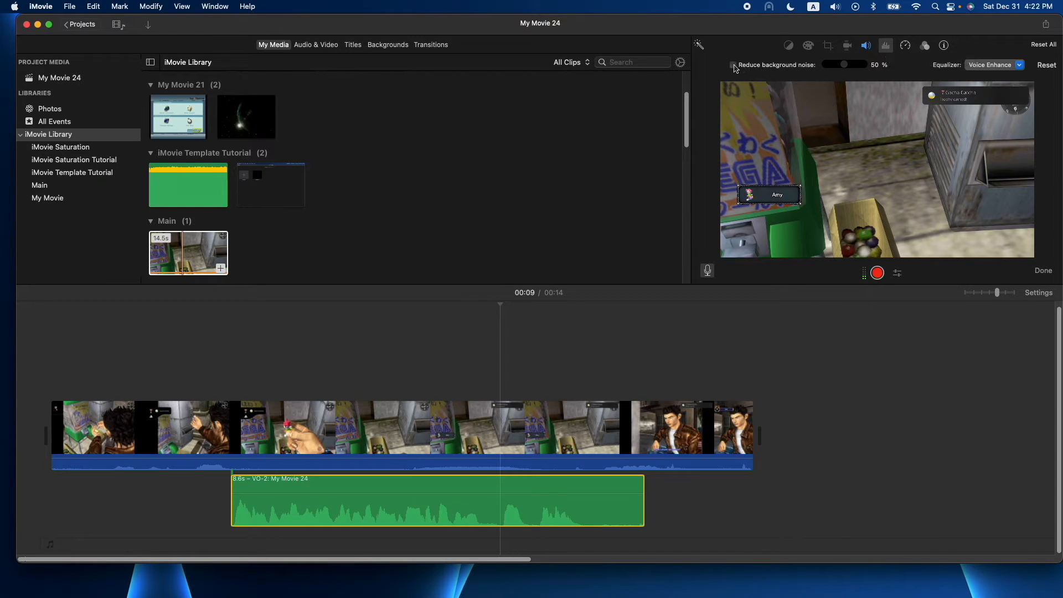
pyautogui.click(733, 64)
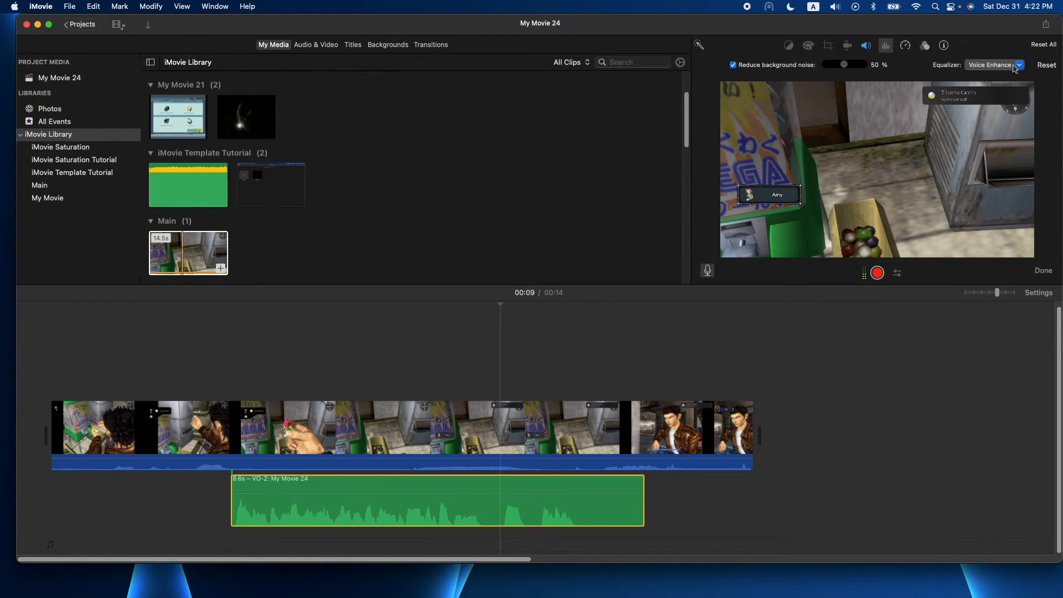
pyautogui.click(993, 64)
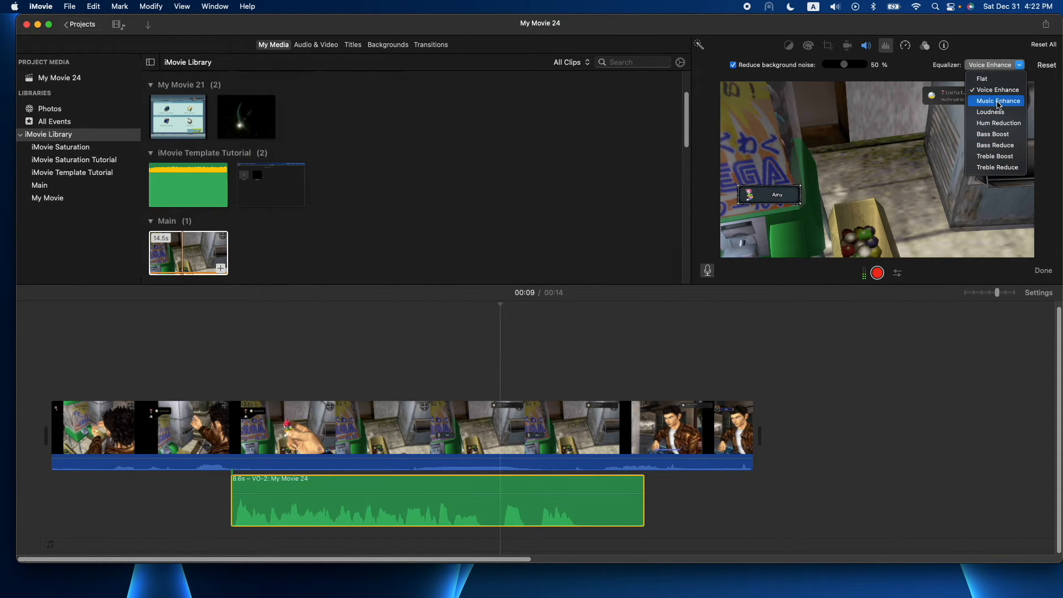
pyautogui.click(996, 100)
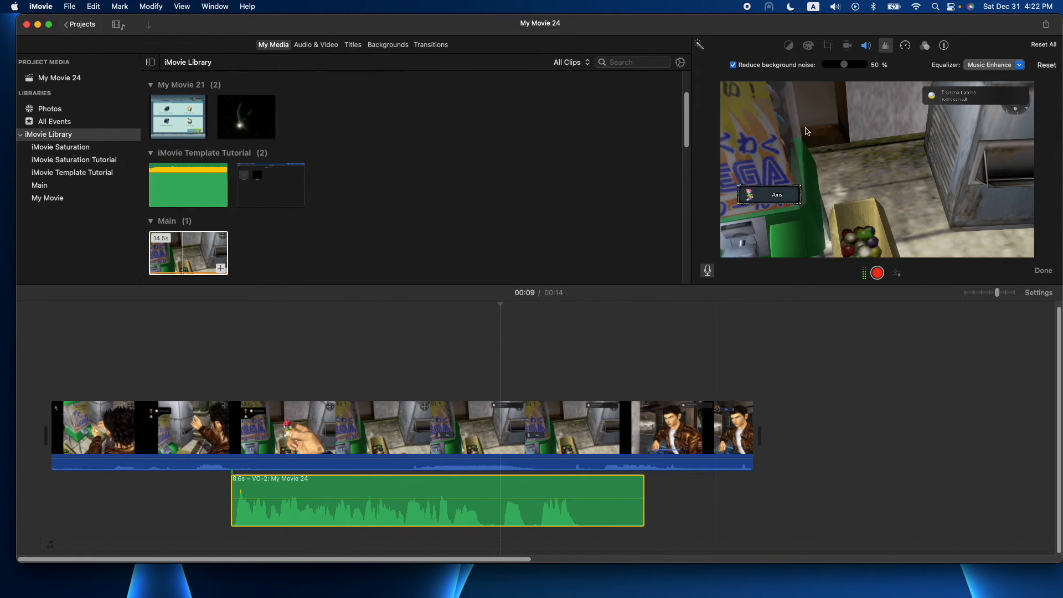
pyautogui.moveTo(858, 73)
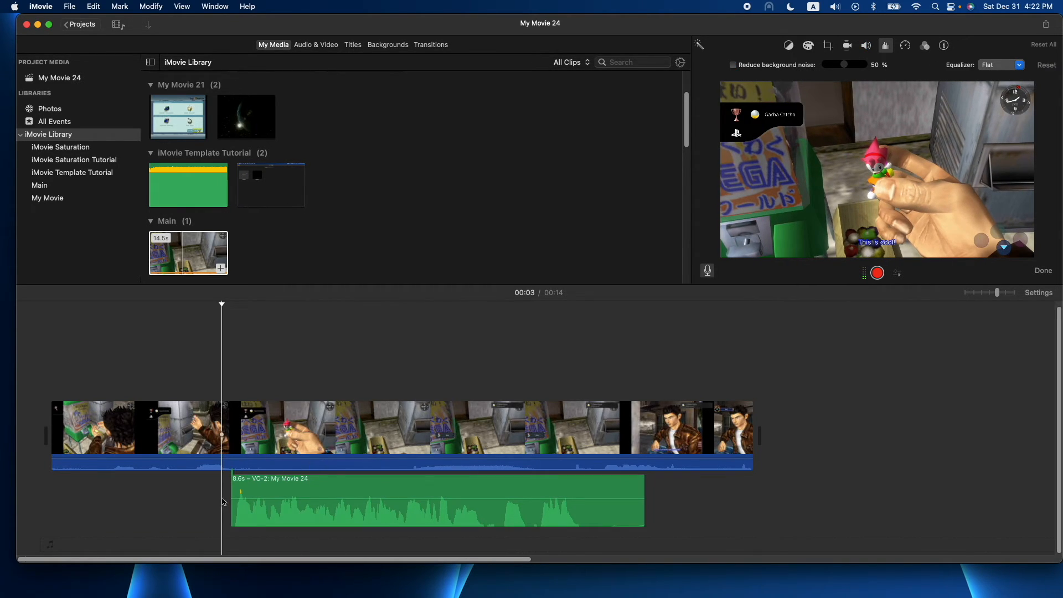
# - Select the short gameplay piece lifted above the split main track
pyautogui.click(299, 492)
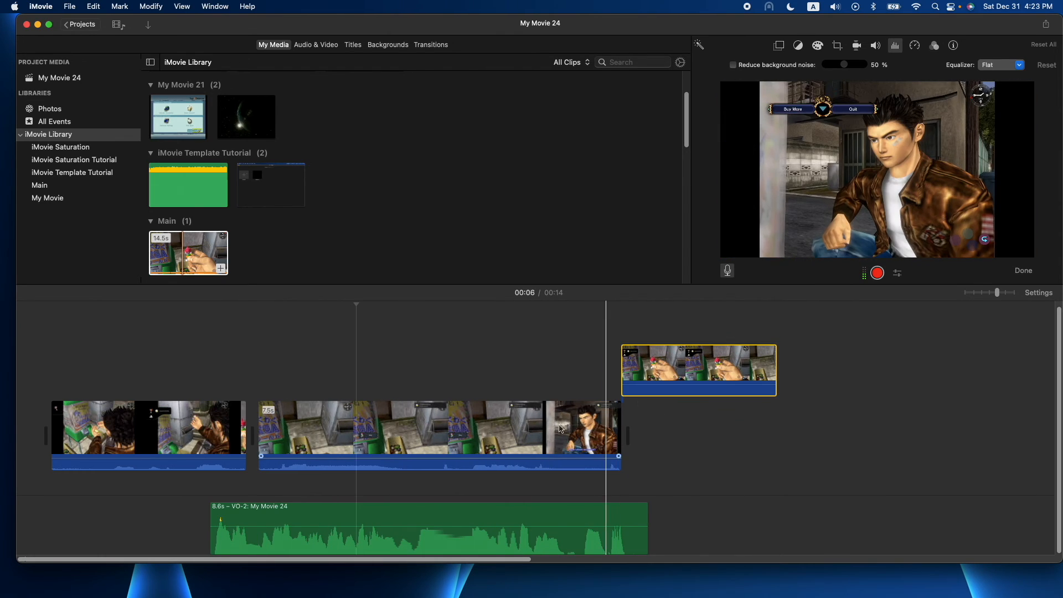
pyautogui.click(439, 426)
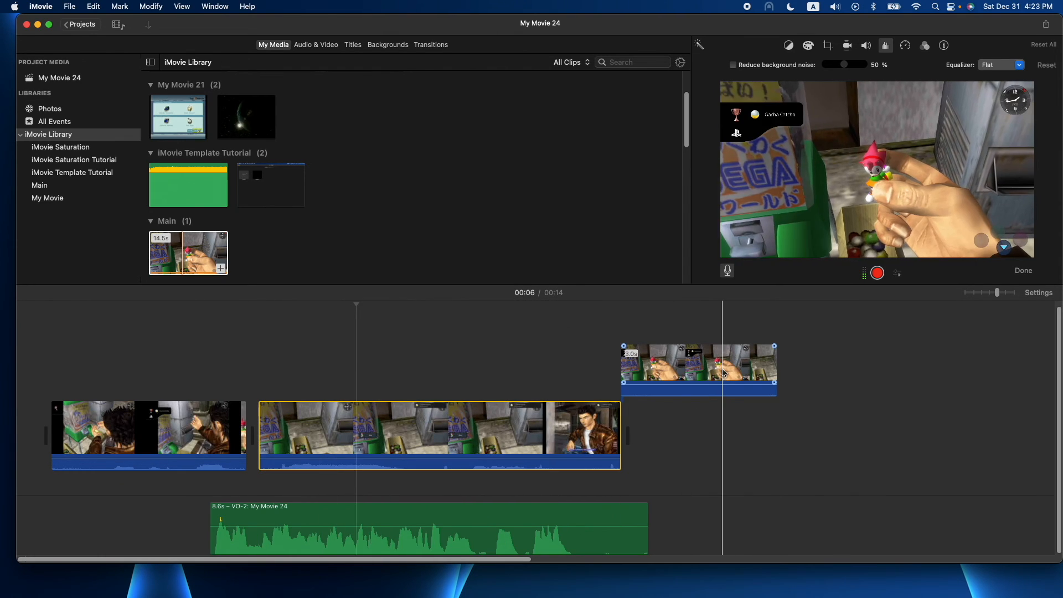